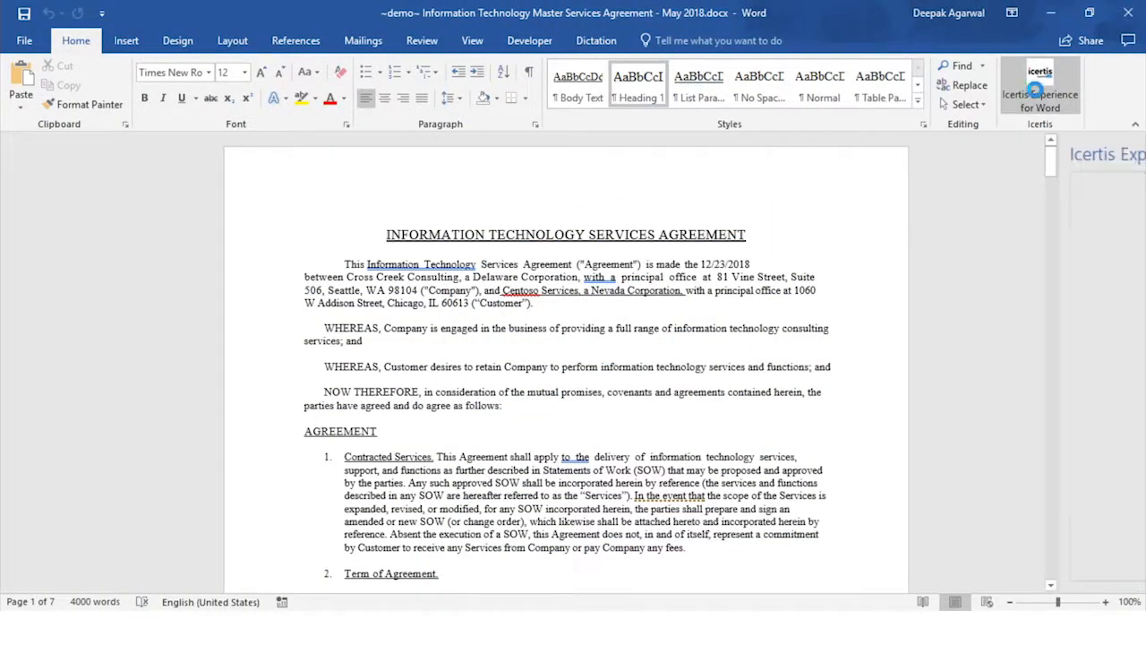
# - Import the contract as an automatically processed agreement with its category set and begin reviewing the 31 clauses
pyautogui.click(1039, 90)
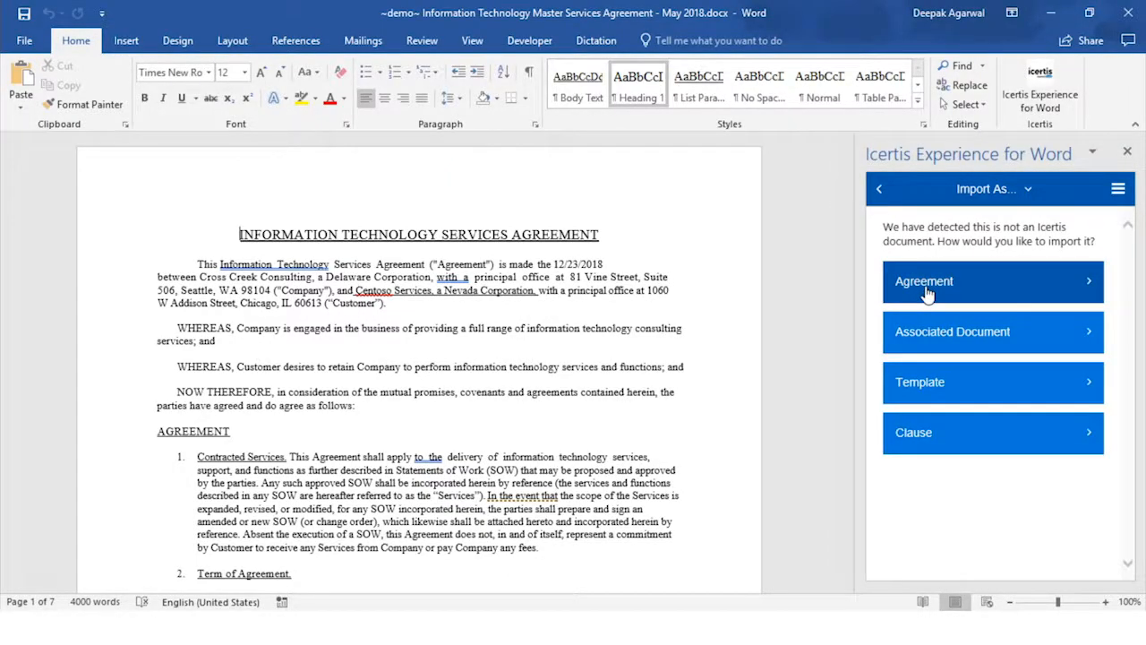
pyautogui.click(924, 281)
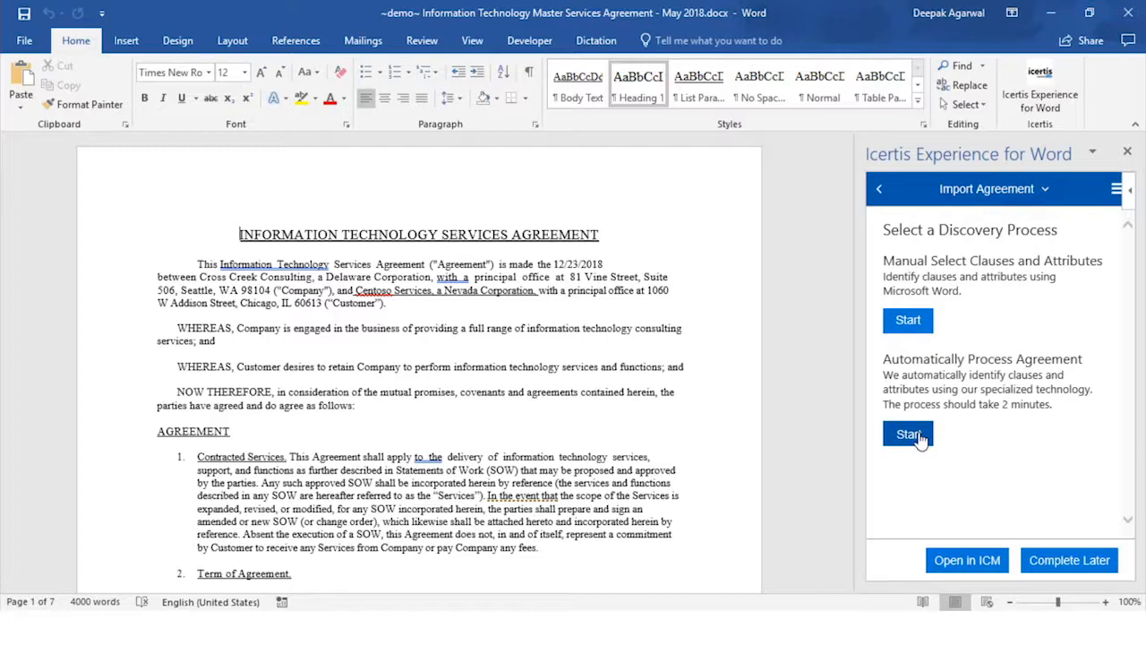
pyautogui.click(908, 435)
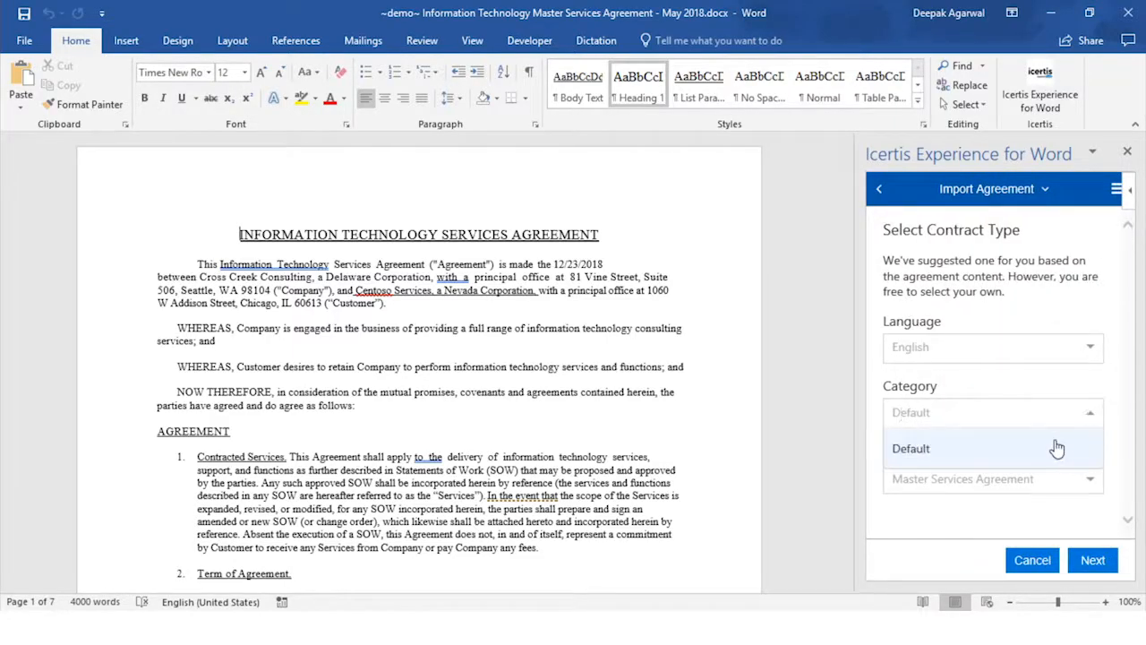
pyautogui.click(1093, 559)
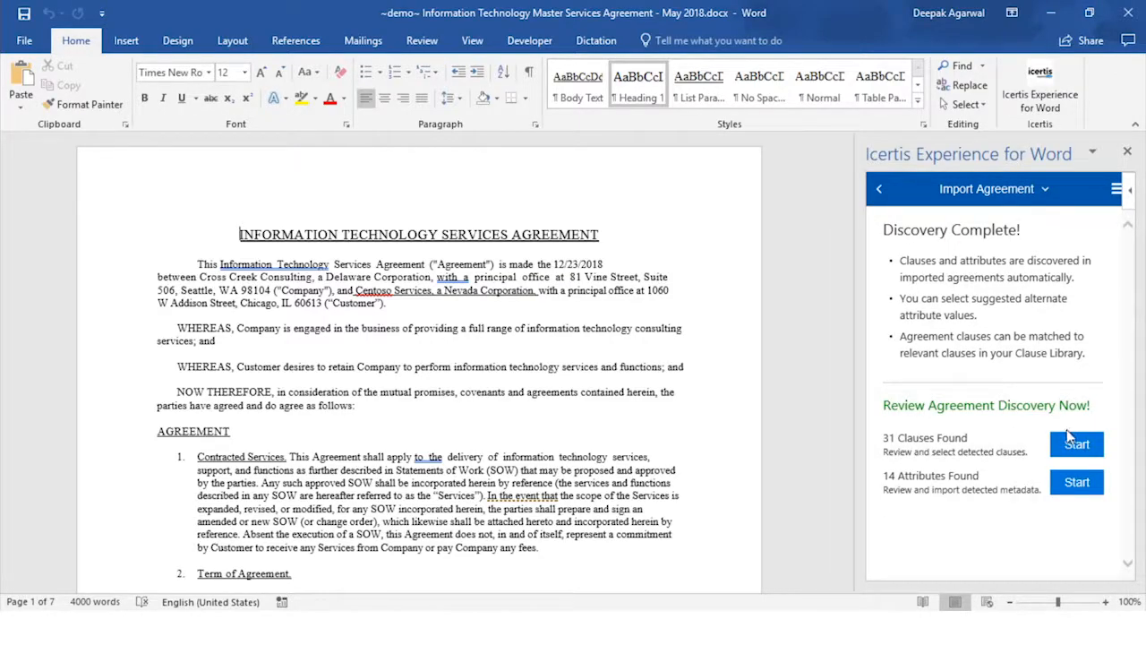
pyautogui.click(1076, 444)
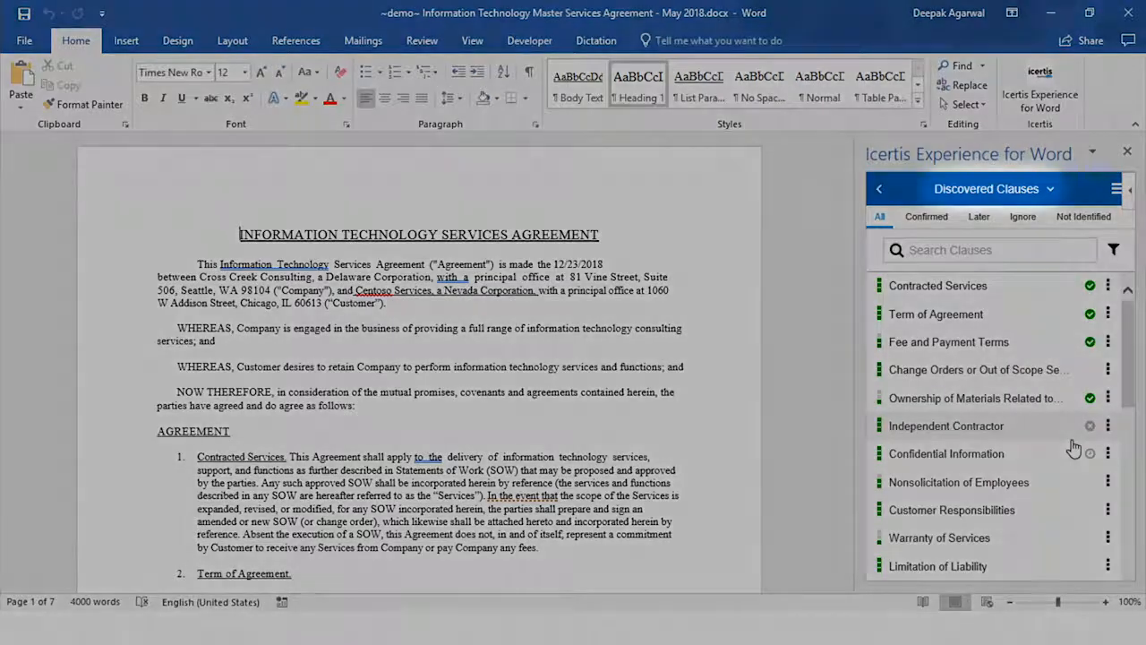
# - Check Contracted Services, Independent Contractor and Fee and Payment Terms in the text, ending on Contracted Services
pyautogui.click(938, 285)
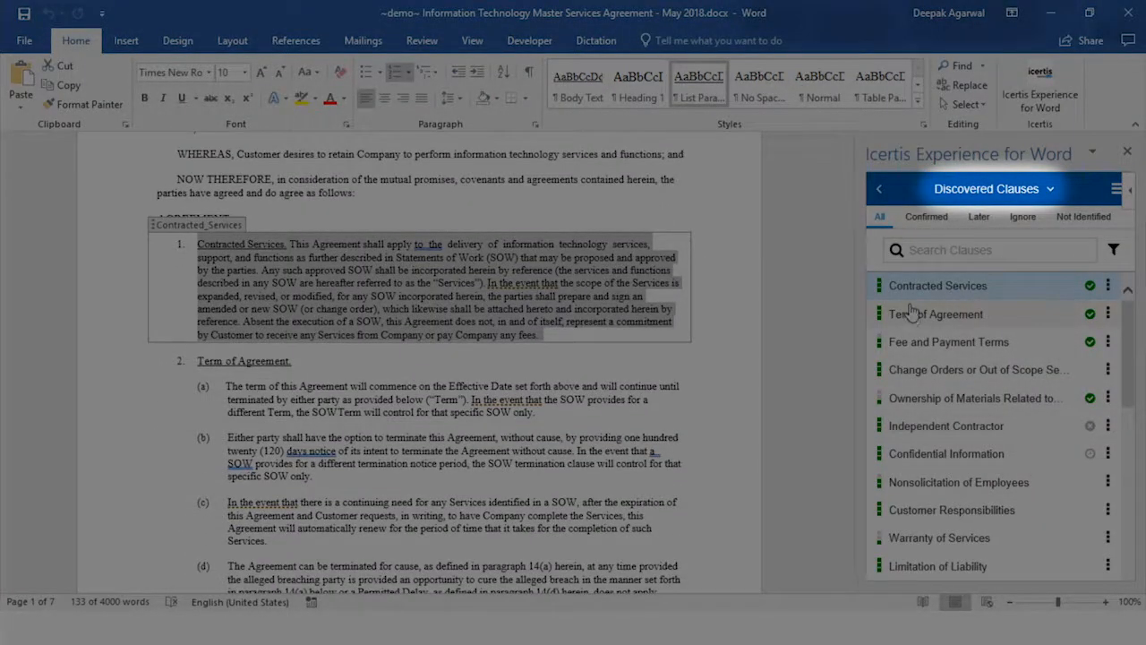
pyautogui.click(935, 314)
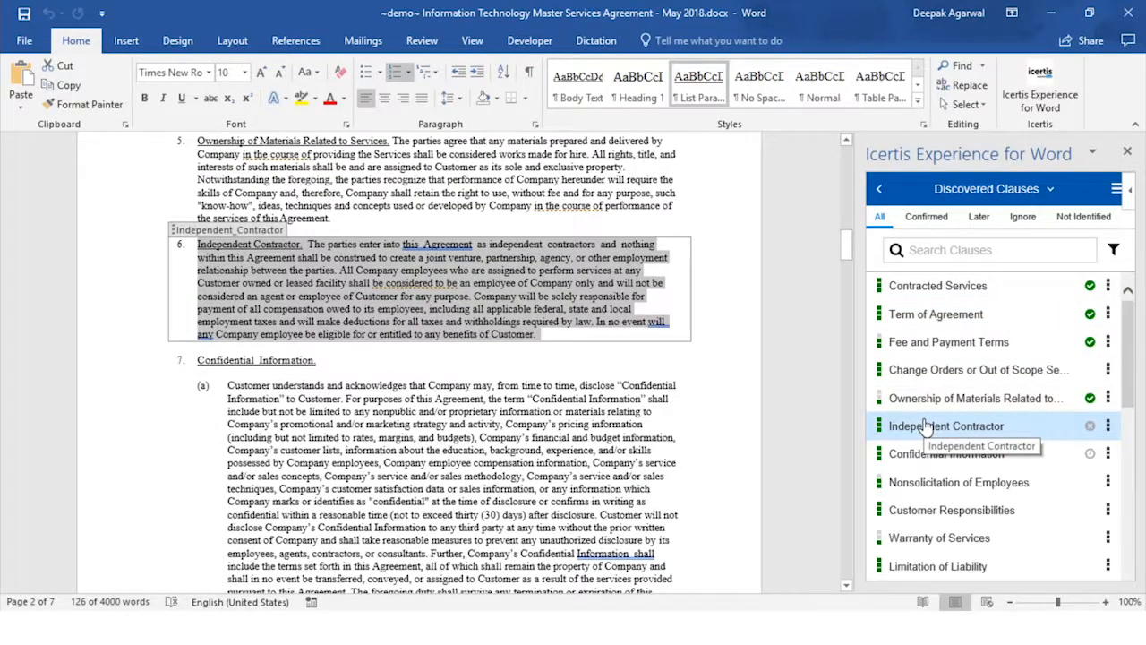
pyautogui.click(948, 340)
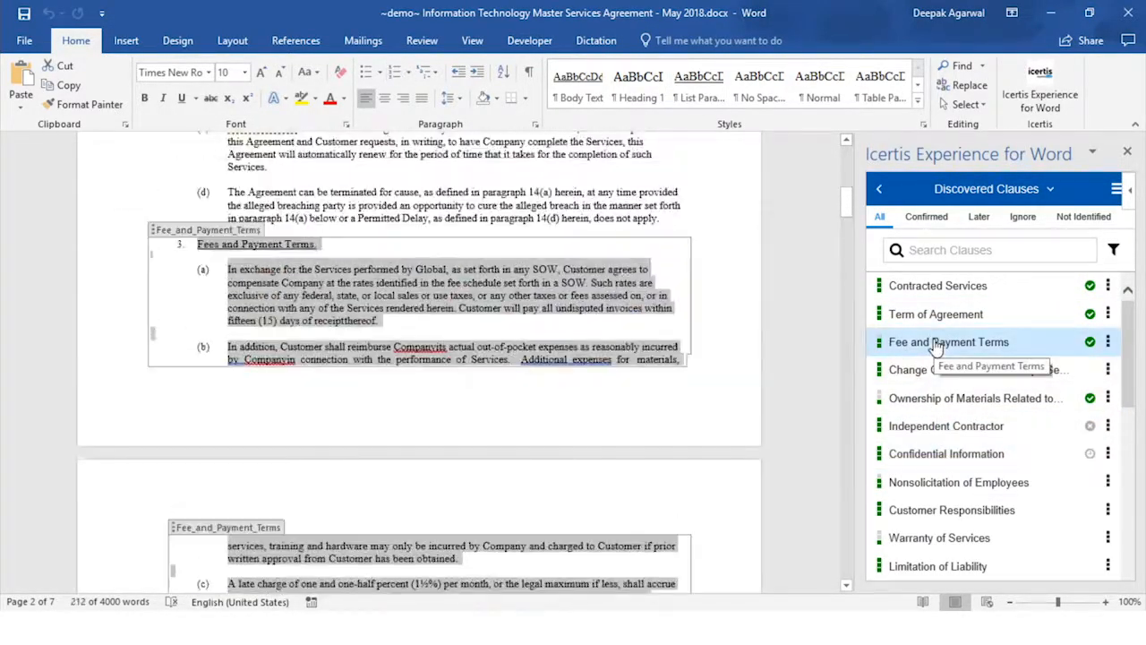
pyautogui.click(939, 285)
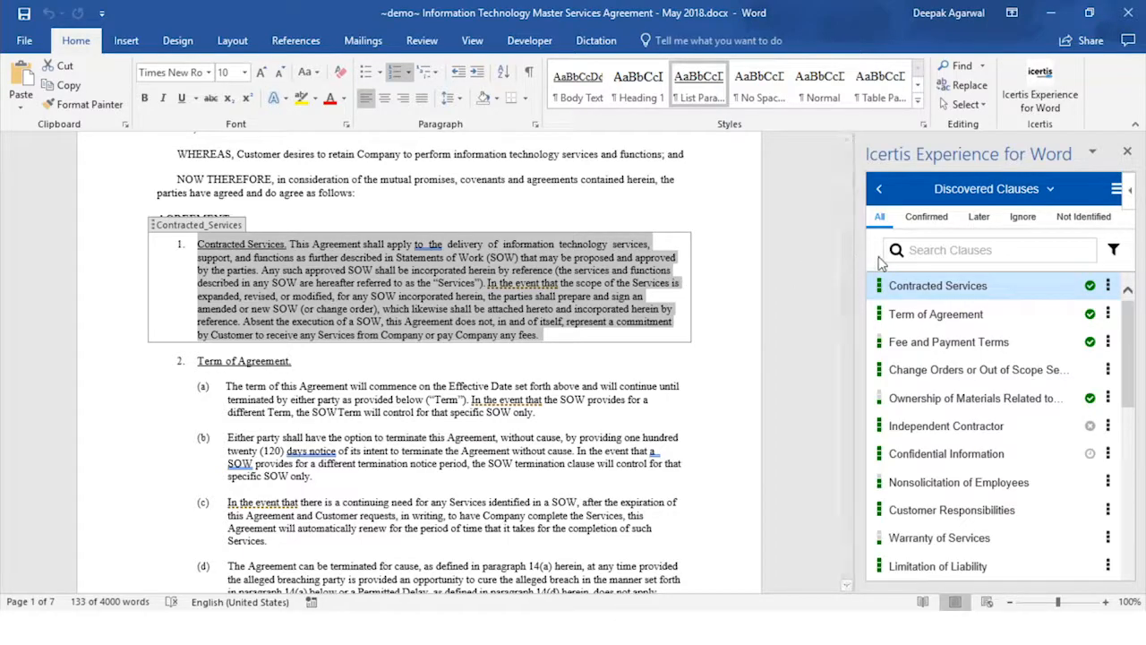
# - List matching Icertis library clauses for Contracted Services and review a suggested candidate
pyautogui.click(1107, 285)
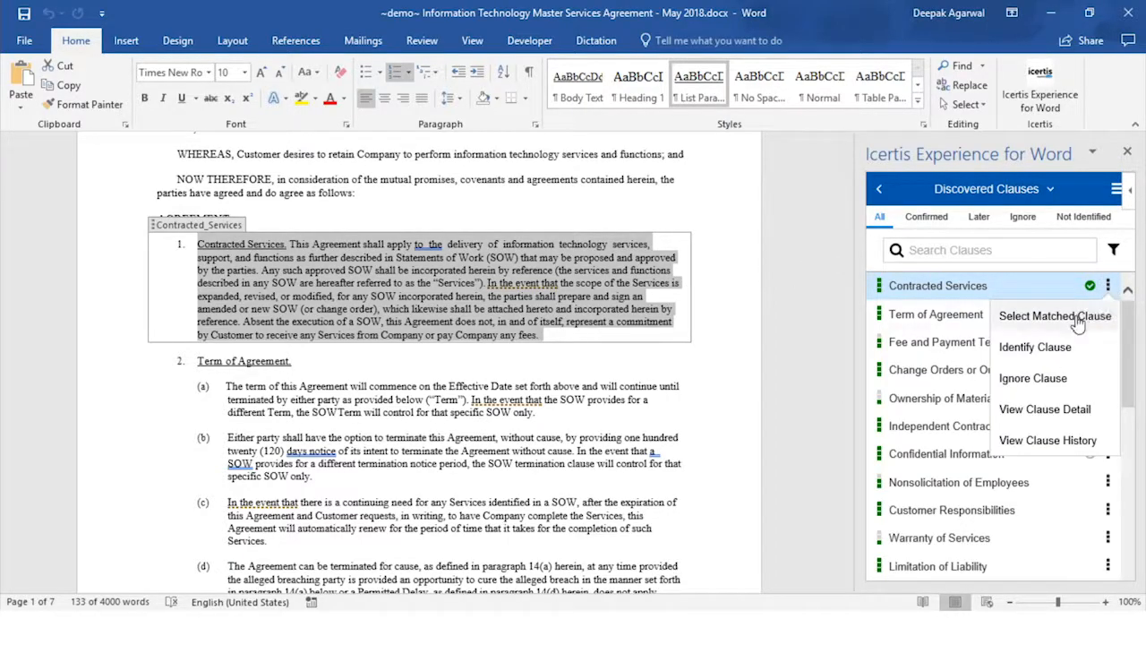
pyautogui.click(1053, 315)
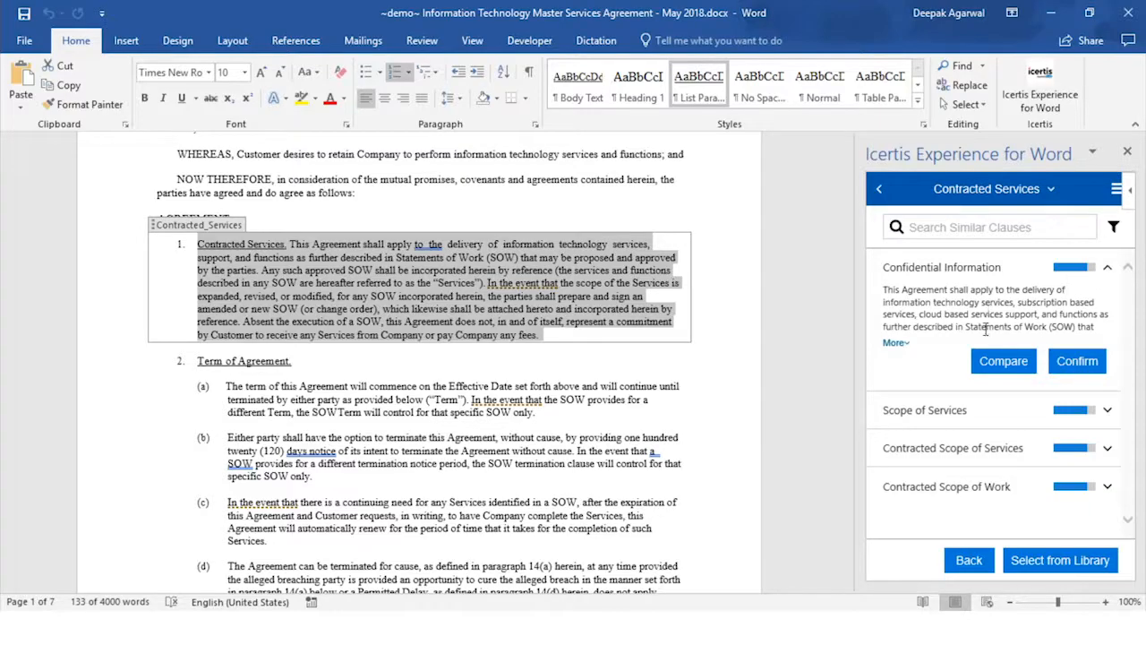
pyautogui.click(1003, 362)
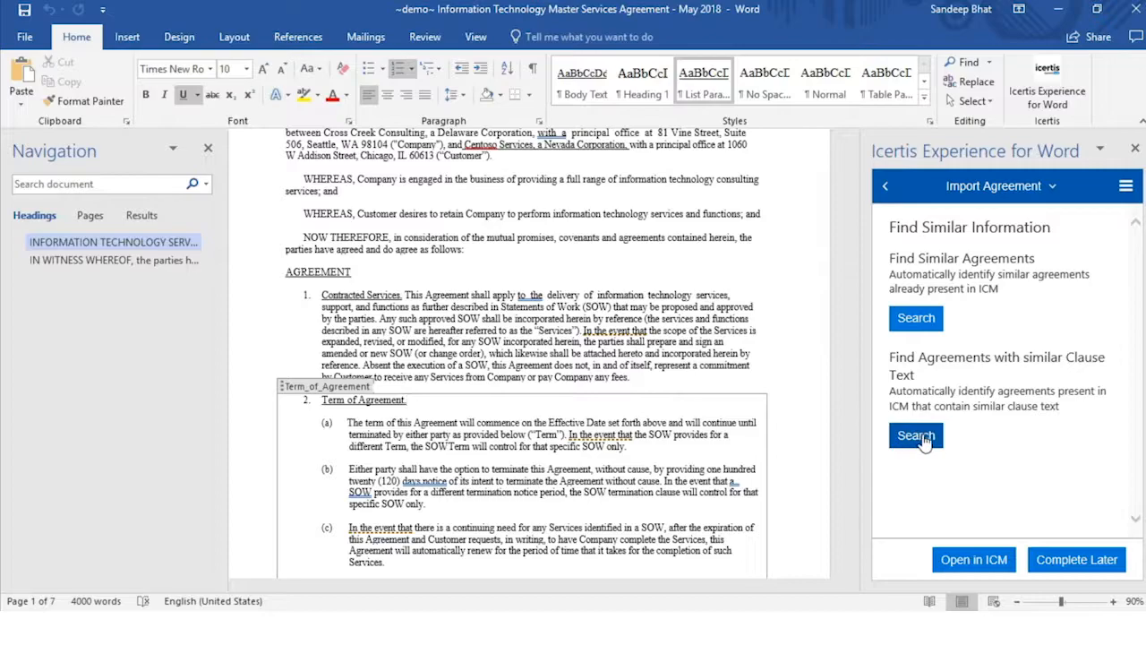
# - Run the Find Similar Agreements search in ICM, estimated at five minutes
pyautogui.click(915, 435)
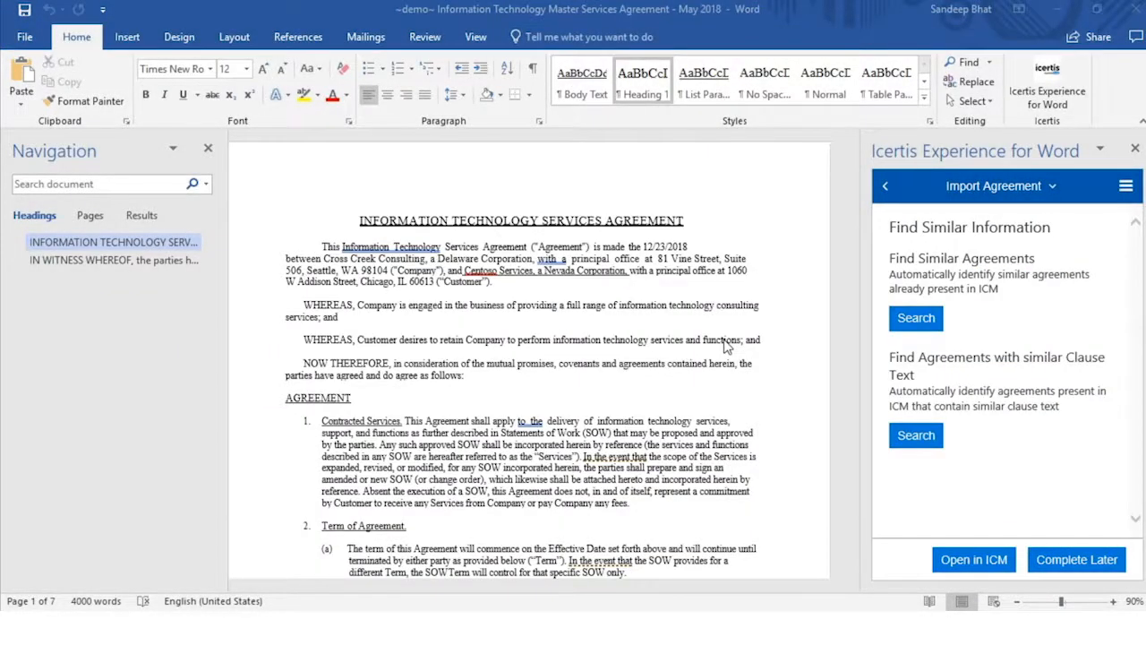
pyautogui.click(915, 319)
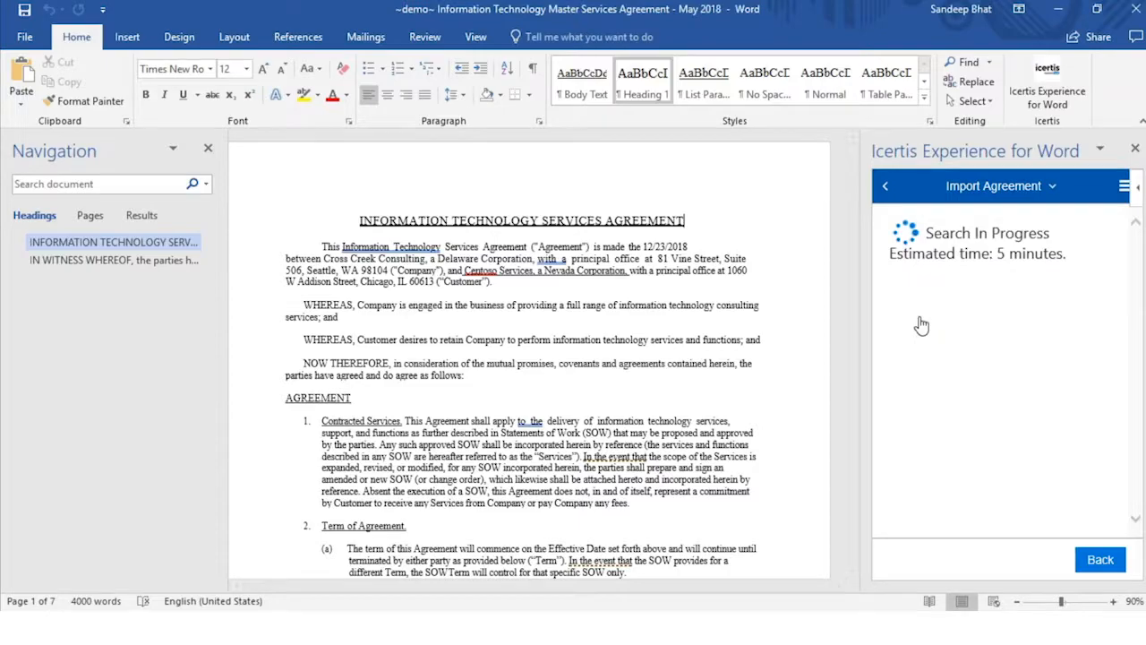